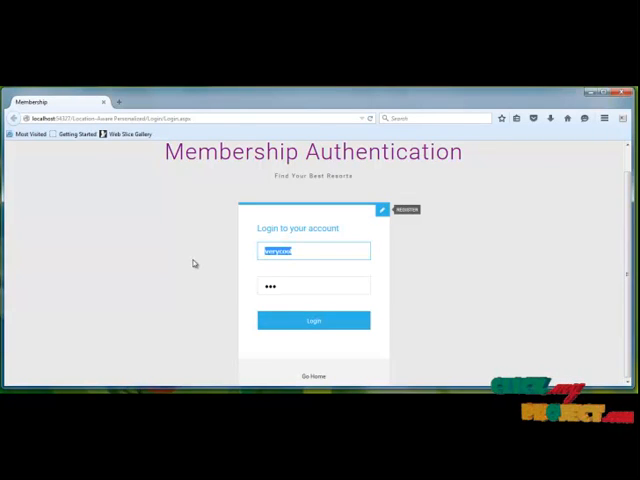
Step: Enter the saved member username and password and submit the Membership Authentication login
type("ver")
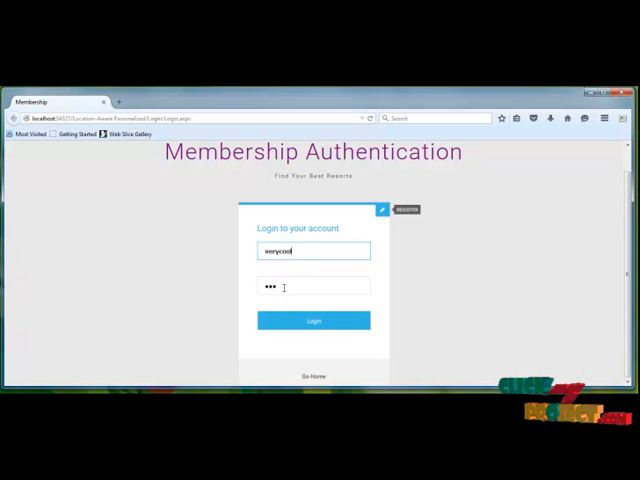
left_click(313, 320)
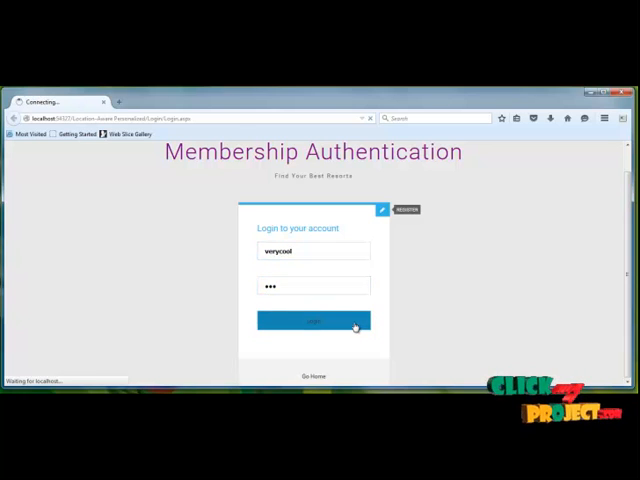
left_click(313, 320)
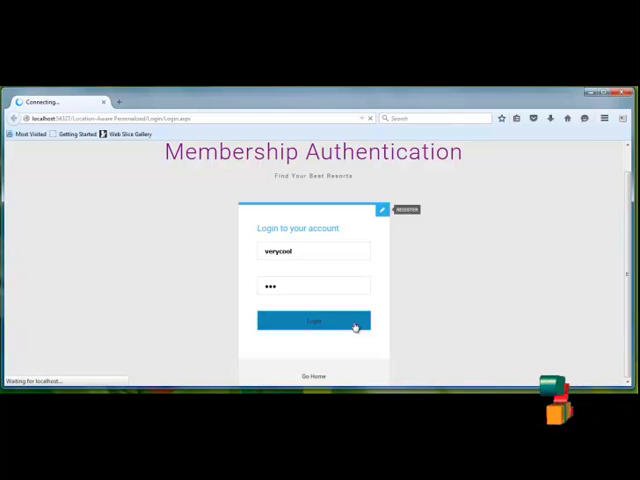
left_click(313, 320)
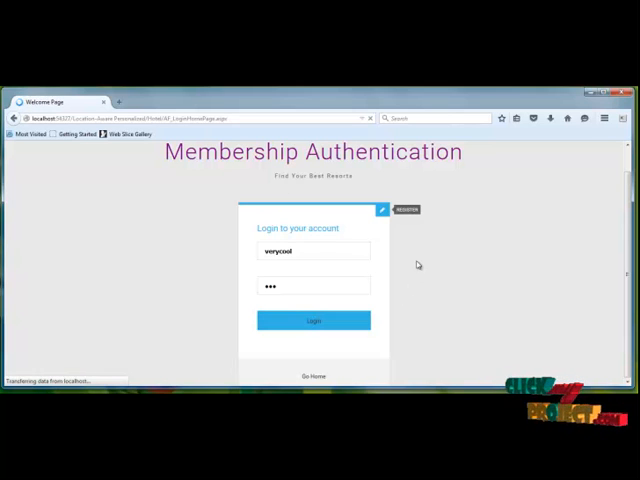
Step: Scroll the member welcome page from destination offers down to Latest News and back up
left_click(313, 320)
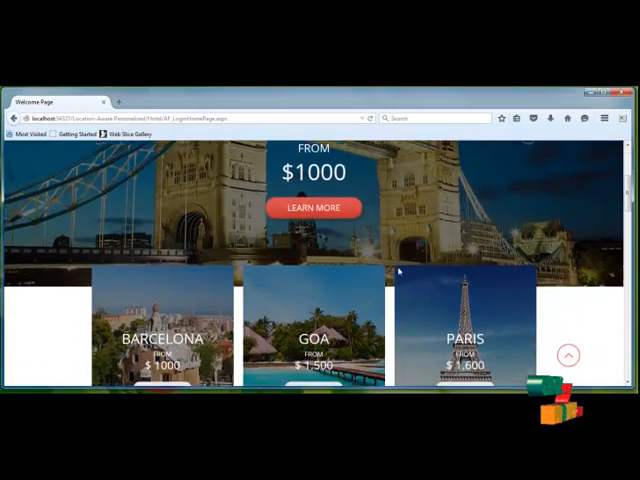
scroll("down", 3)
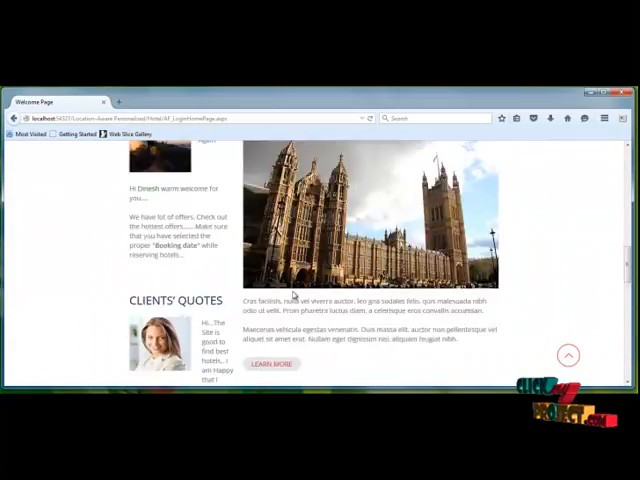
scroll("up", 3)
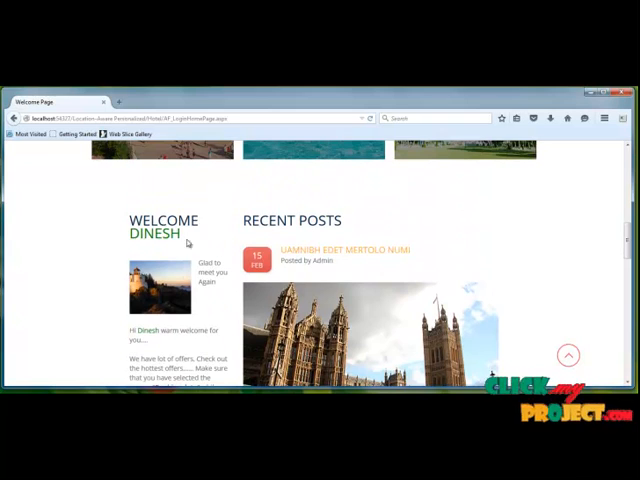
scroll("down", 3)
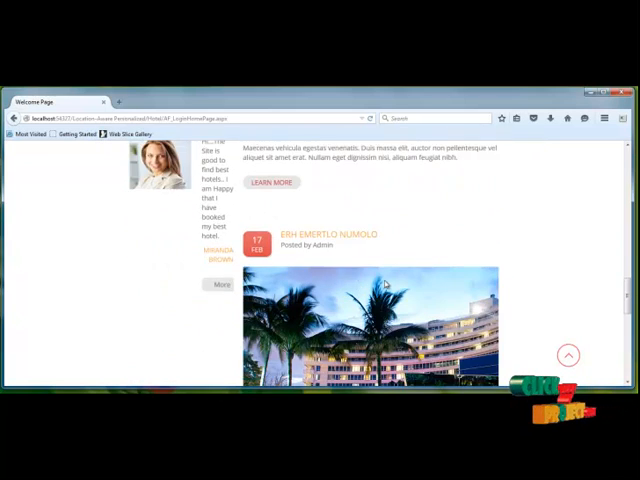
scroll("down", 3)
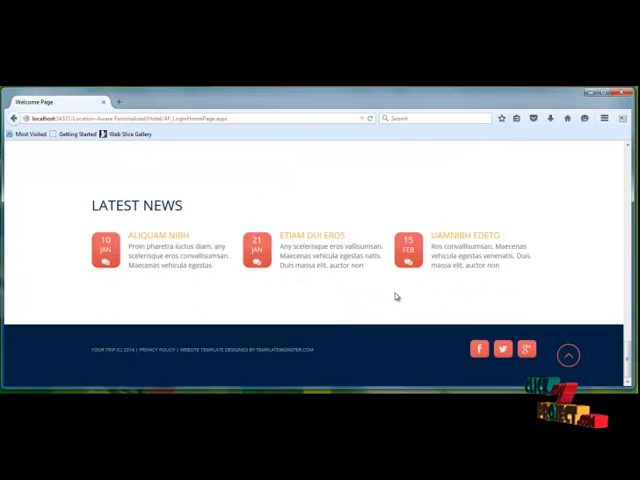
scroll("up", 3)
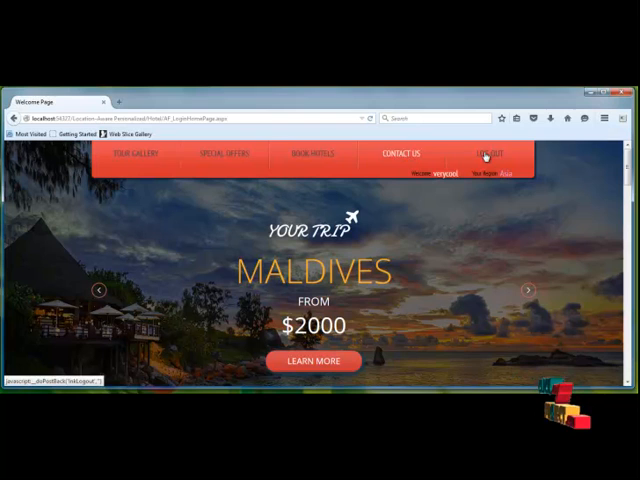
left_click(137, 155)
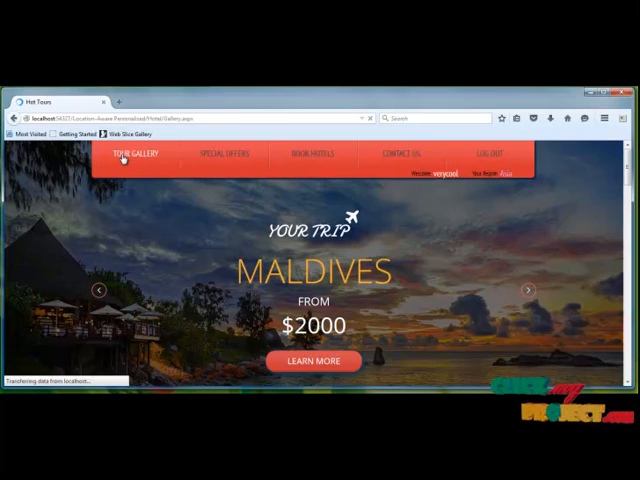
left_click(135, 155)
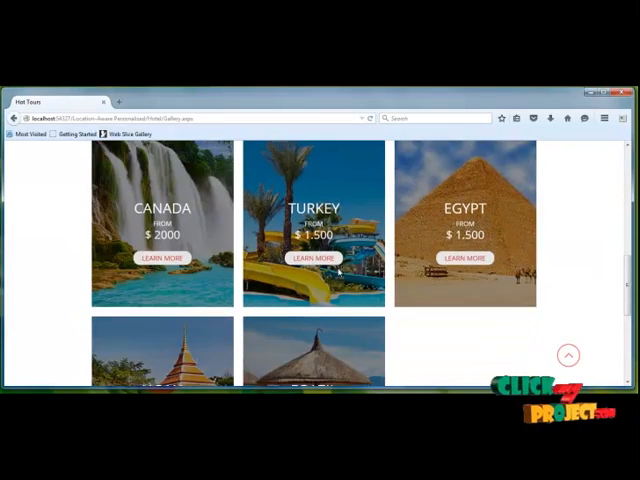
scroll("up", 3)
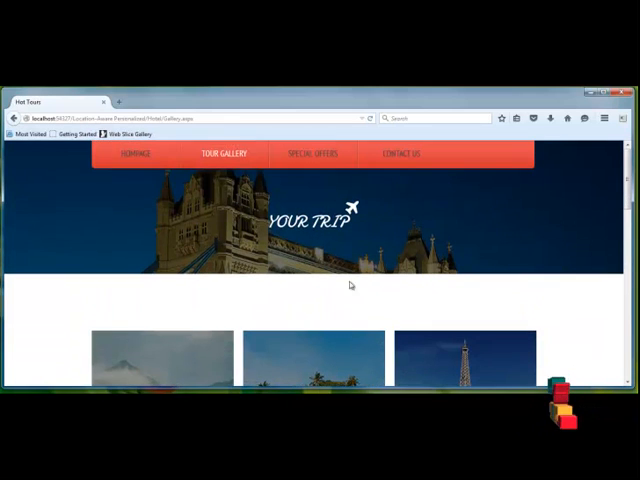
left_click(312, 153)
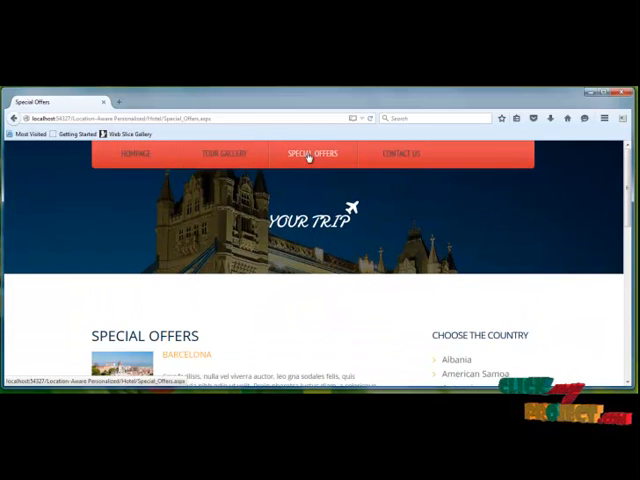
scroll("down", 3)
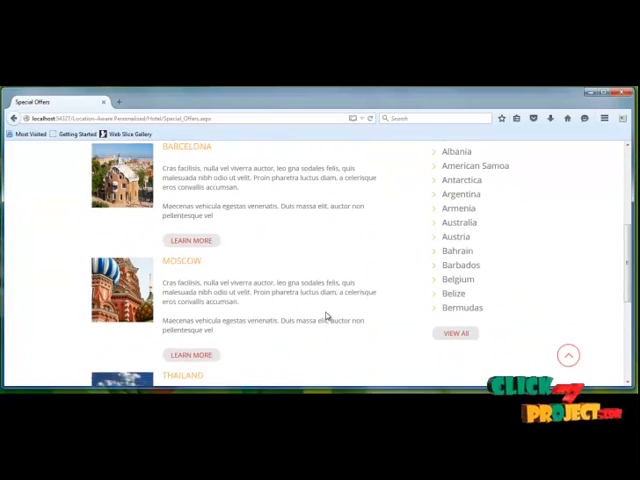
left_click(402, 153)
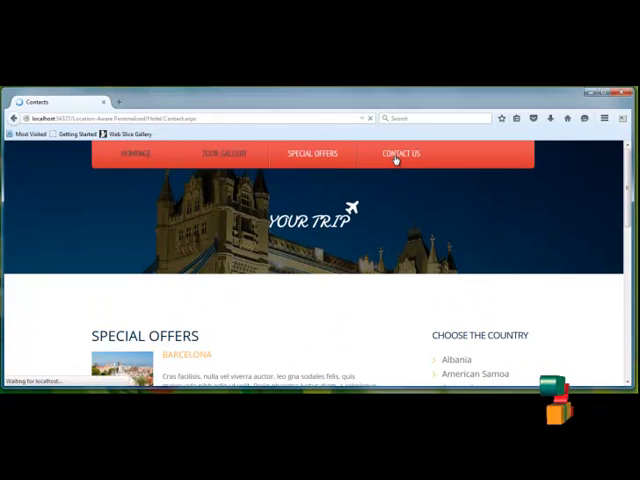
left_click(401, 153)
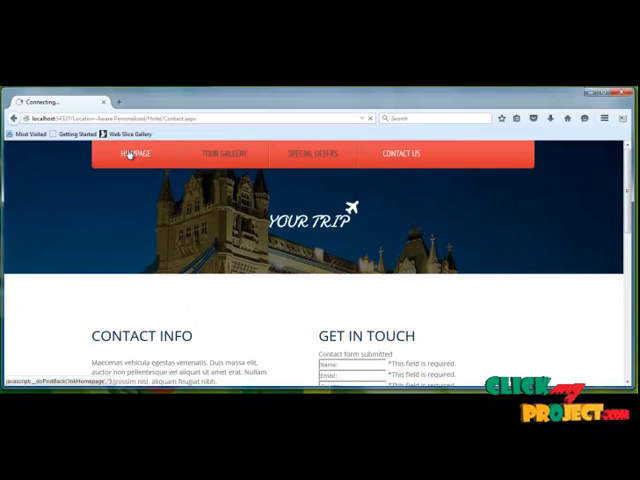
left_click(133, 153)
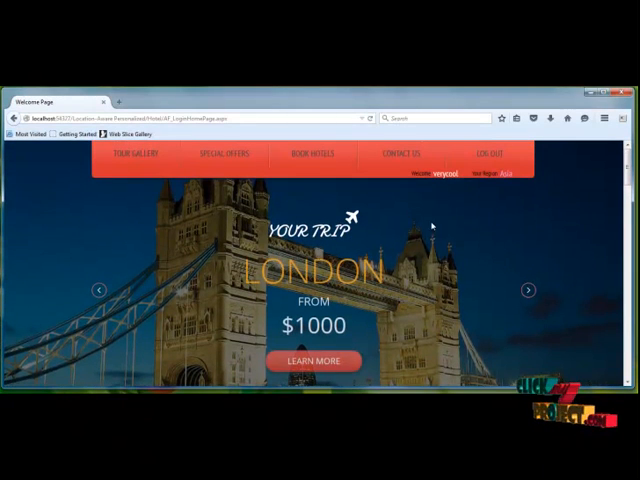
Step: View the Book Hotels page listing top five Asian hotels, then log out
left_click(312, 154)
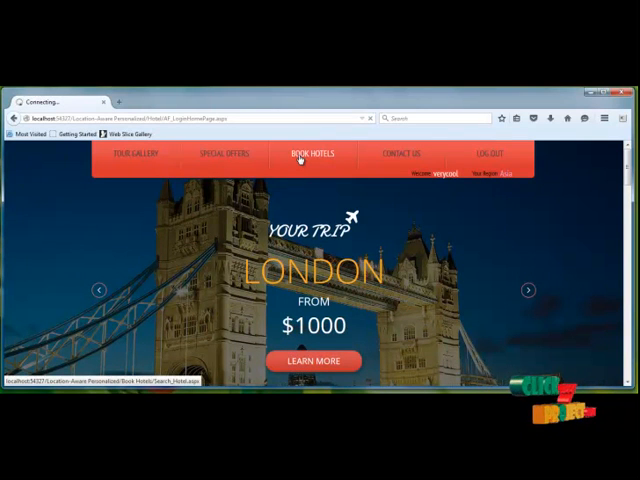
left_click(312, 153)
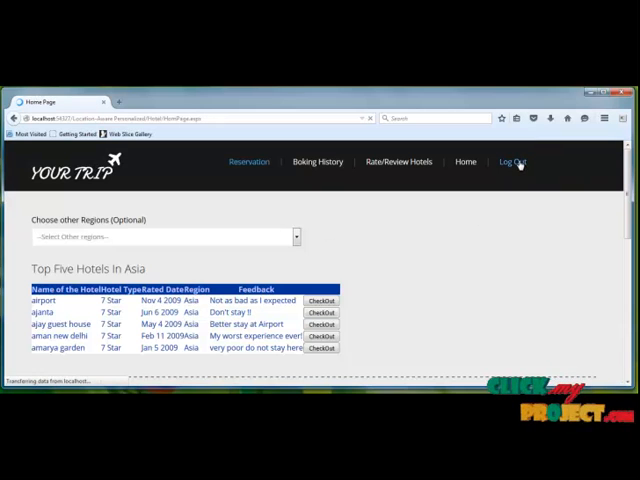
left_click(512, 162)
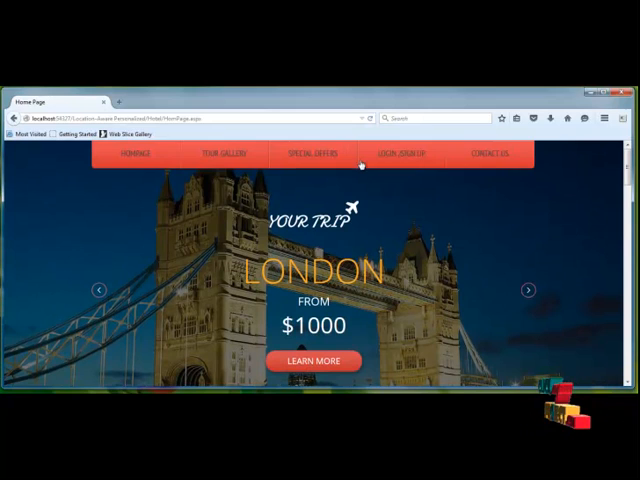
left_click(402, 153)
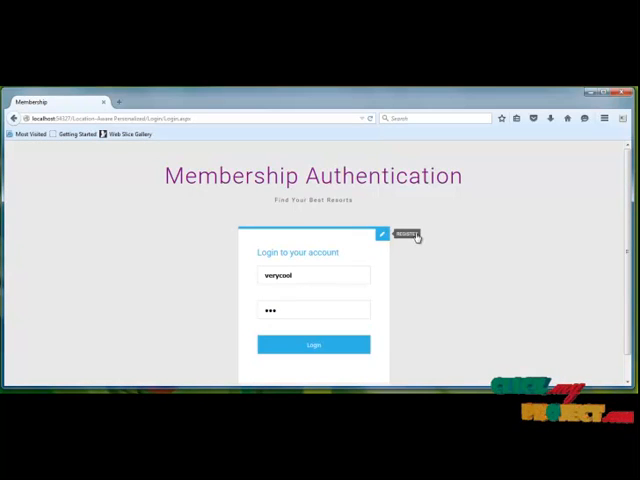
left_click(405, 234)
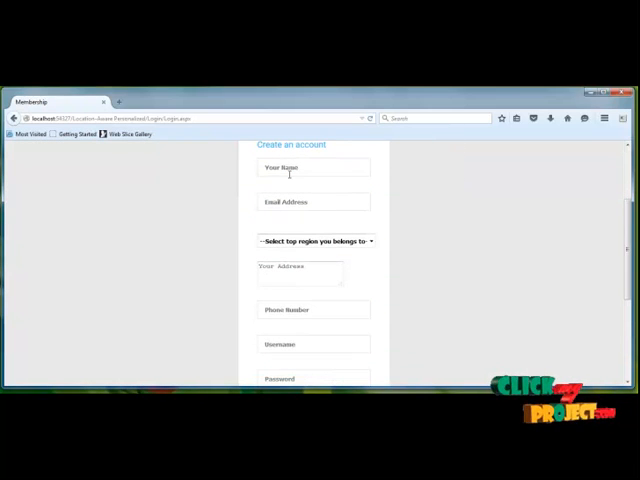
type("as")
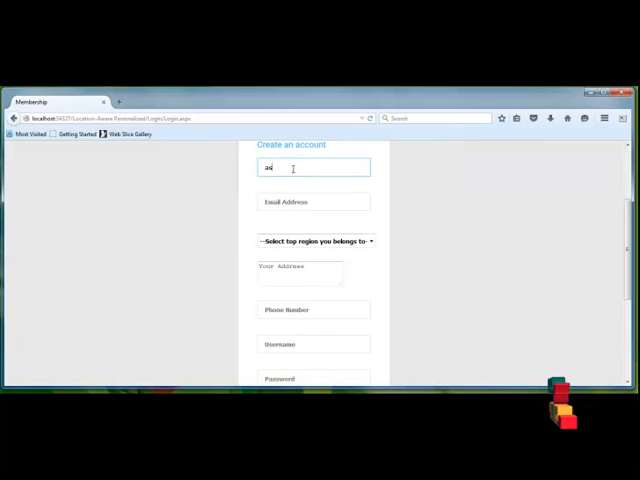
type("Cool")
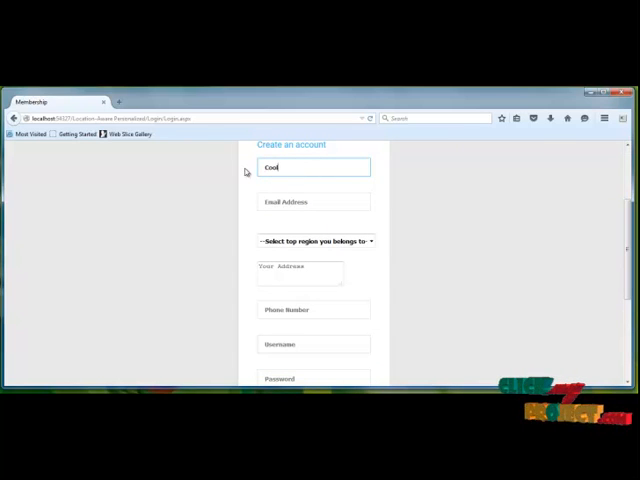
left_click(313, 201)
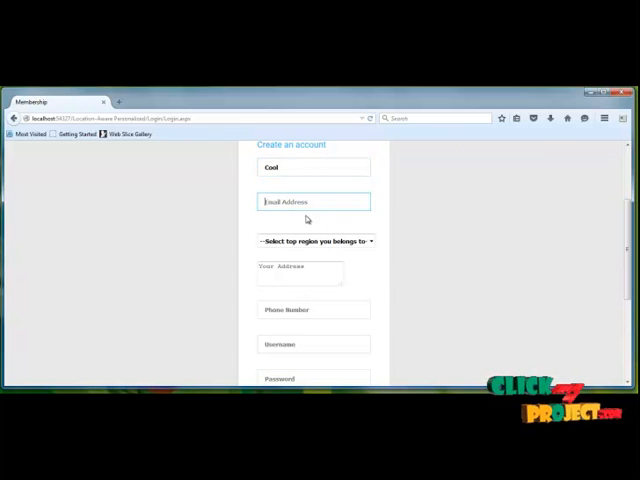
scroll("up", 3)
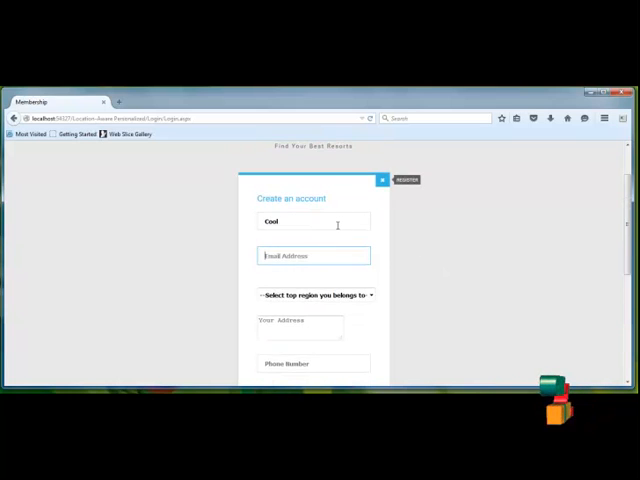
scroll("down", 3)
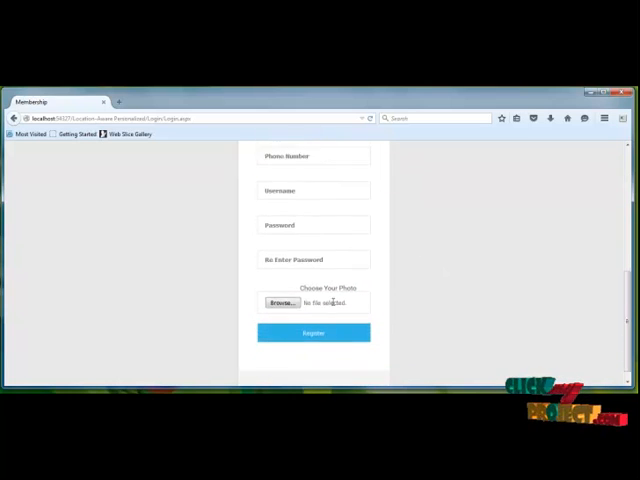
scroll("up", 3)
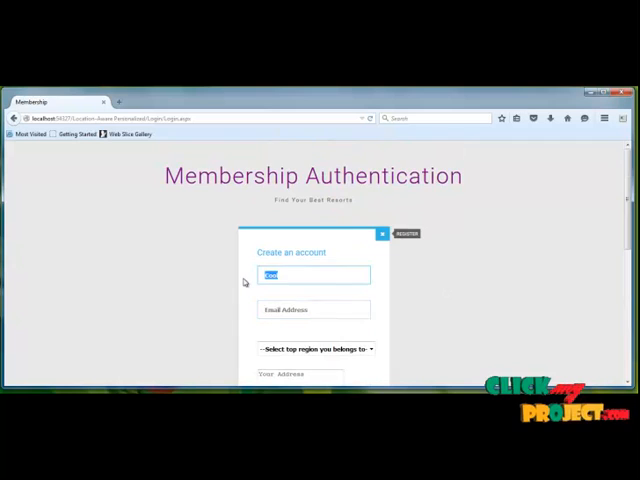
scroll("down", 3)
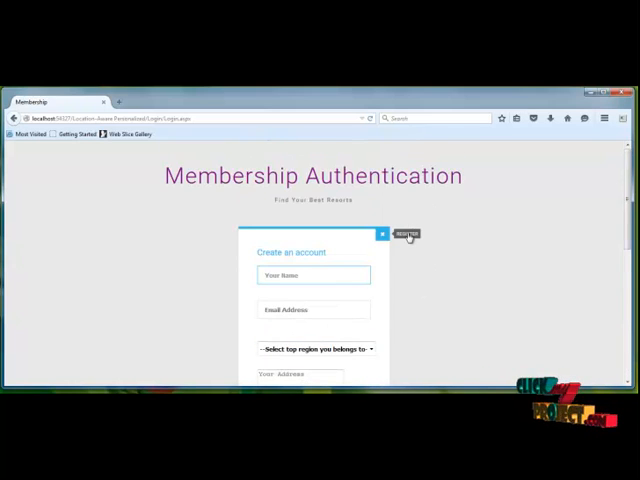
Step: Log in as verycool and check 5-star Chand Palace availability: one room, one adult, three children
left_click(381, 234)
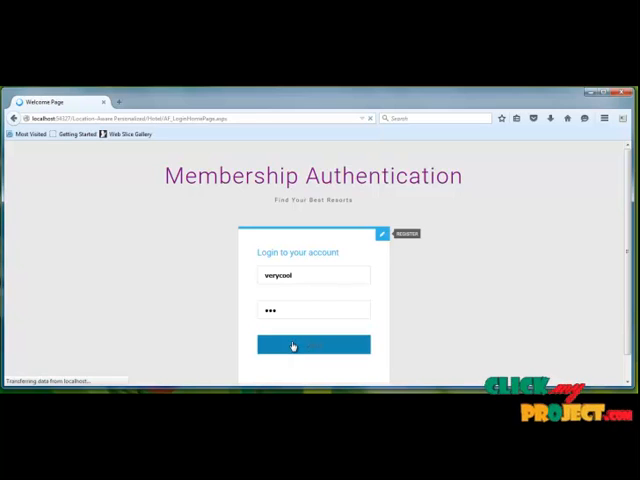
left_click(312, 344)
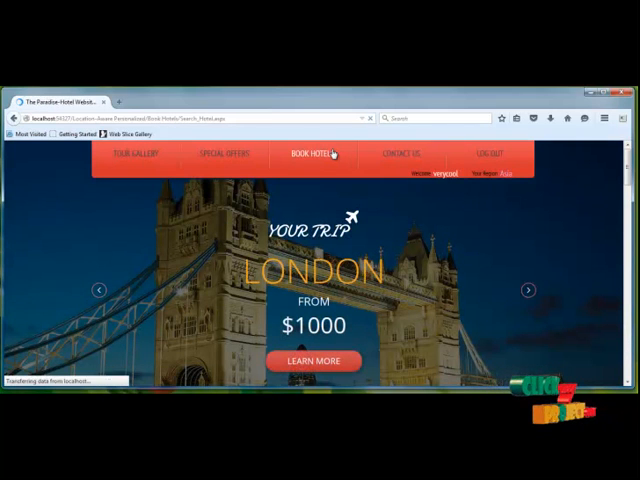
left_click(312, 154)
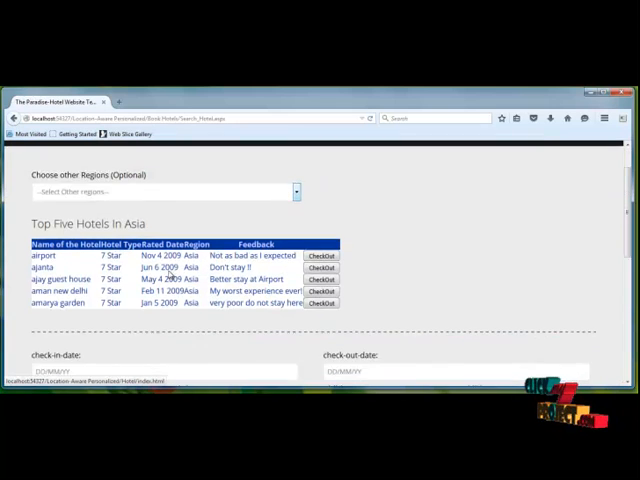
scroll("up", 3)
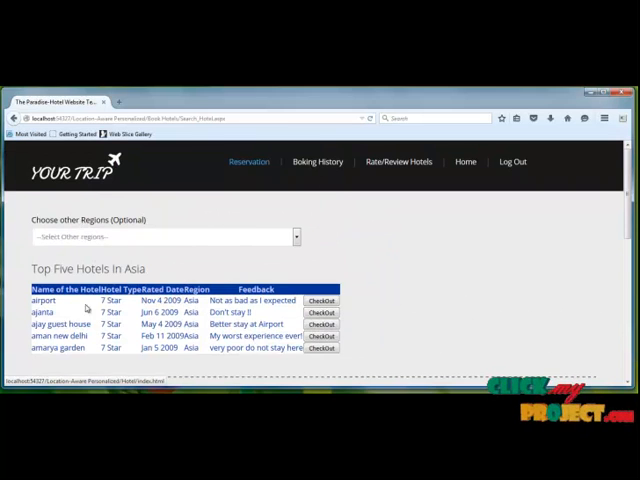
mouse_move(150, 271)
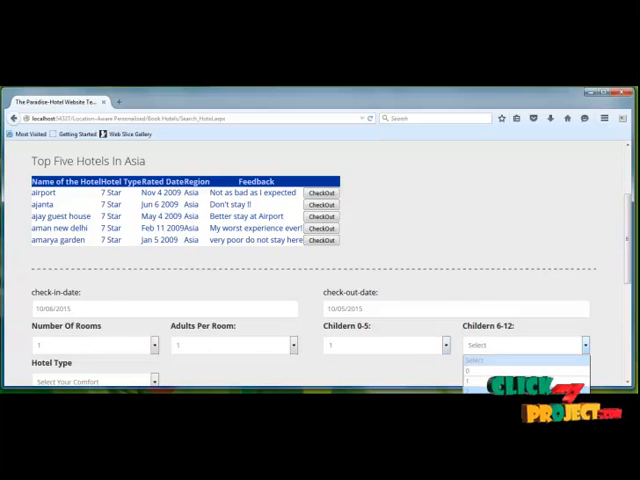
left_click(525, 369)
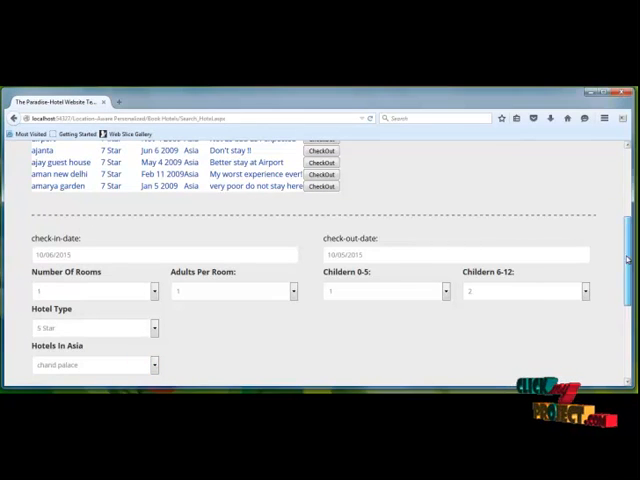
left_click(313, 302)
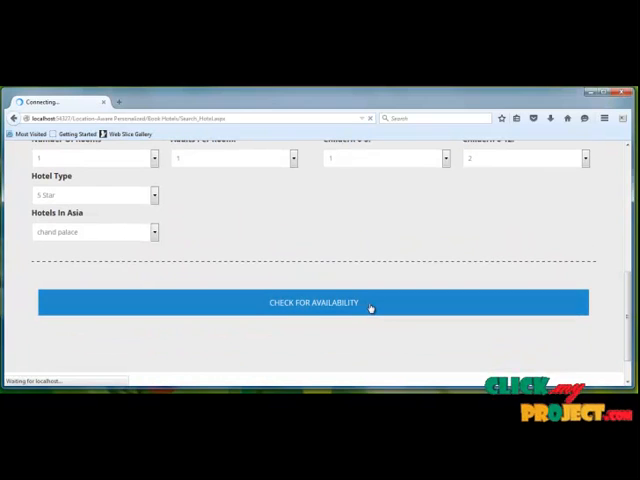
Step: Browse Chand Palace's description, user reviews, room features and Google map location
left_click(311, 302)
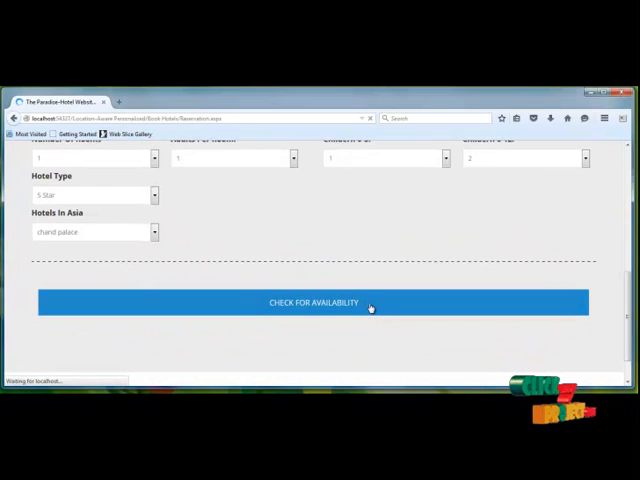
left_click(312, 302)
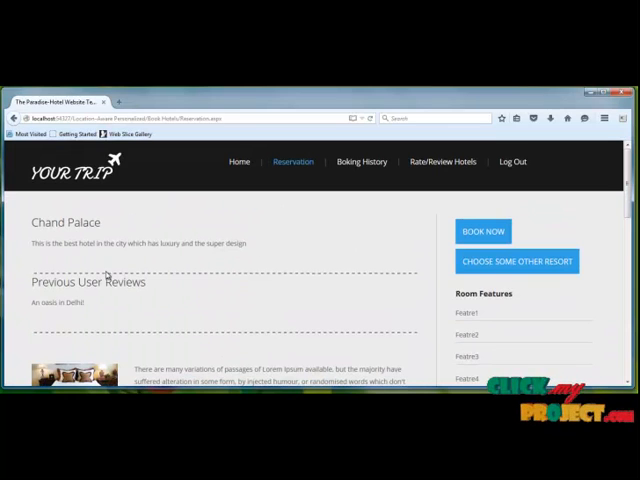
scroll("down", 3)
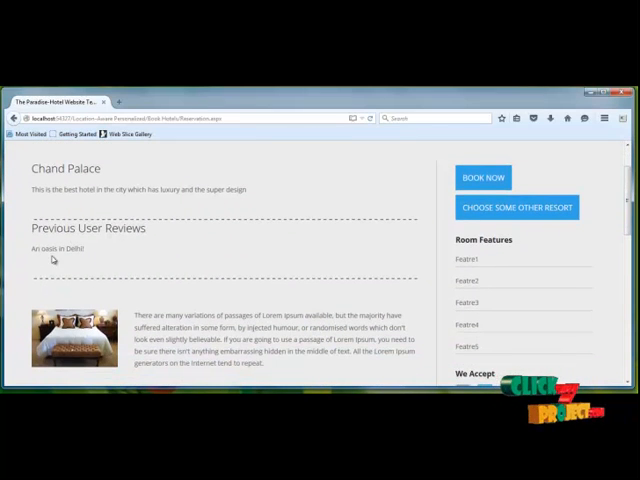
scroll("down", 3)
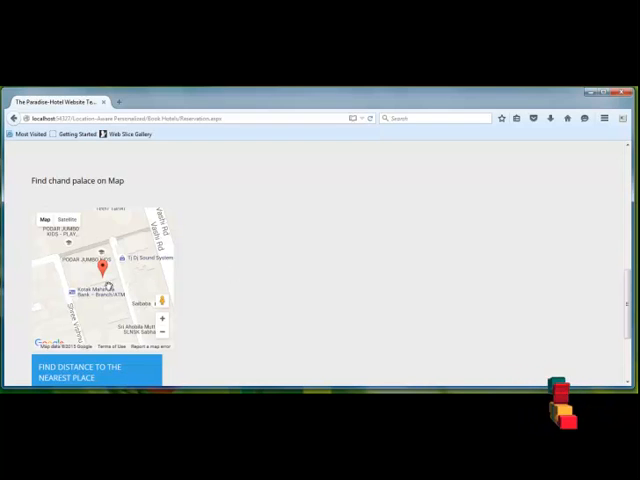
left_click(104, 268)
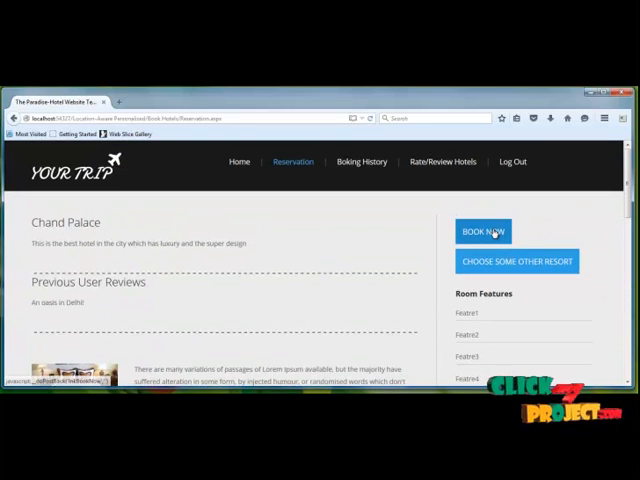
Step: Book the Chand Palace stay and bring up the booking history page
left_click(483, 231)
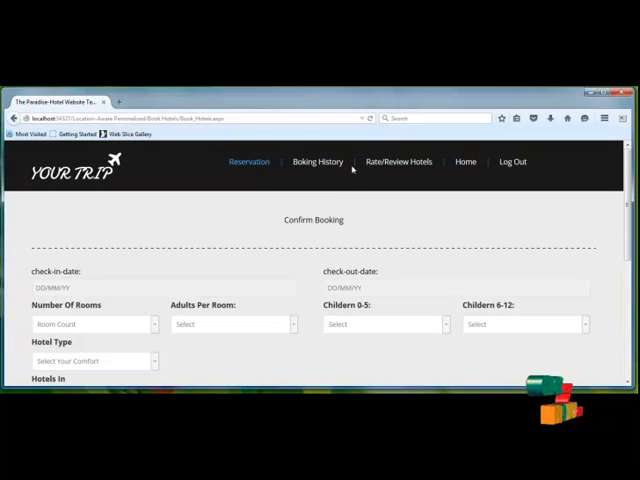
left_click(316, 161)
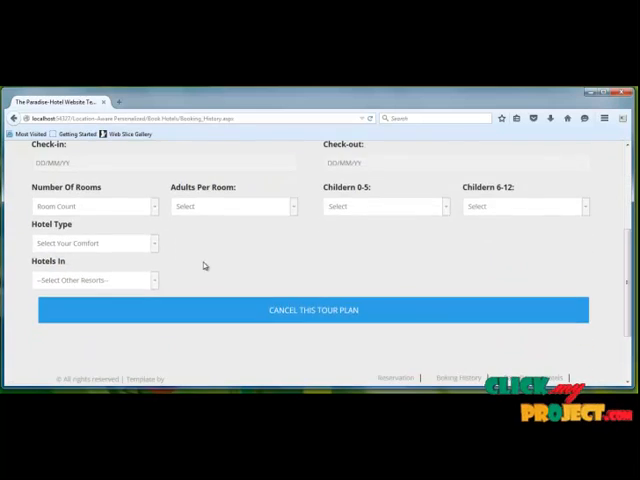
scroll("up", 3)
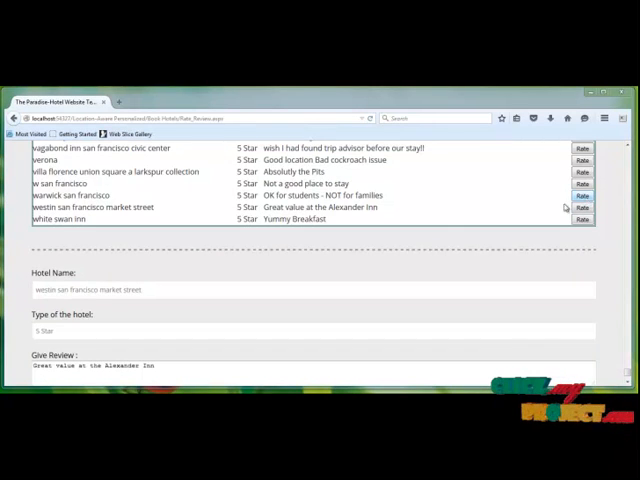
mouse_move(108, 308)
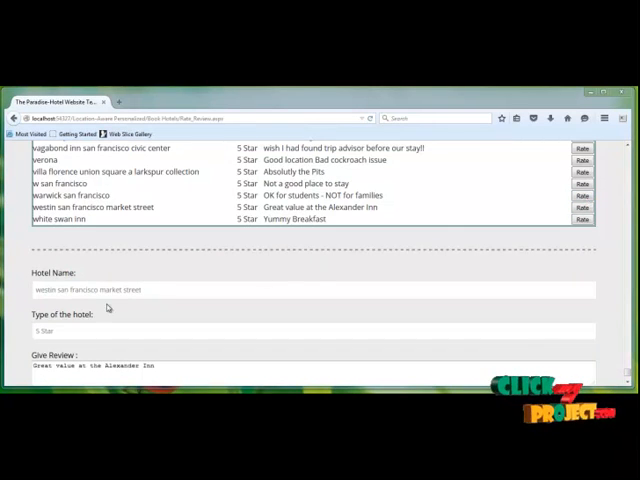
Step: Give Westin San Francisco Market Street a four-star rating and submit it
scroll("down", 3)
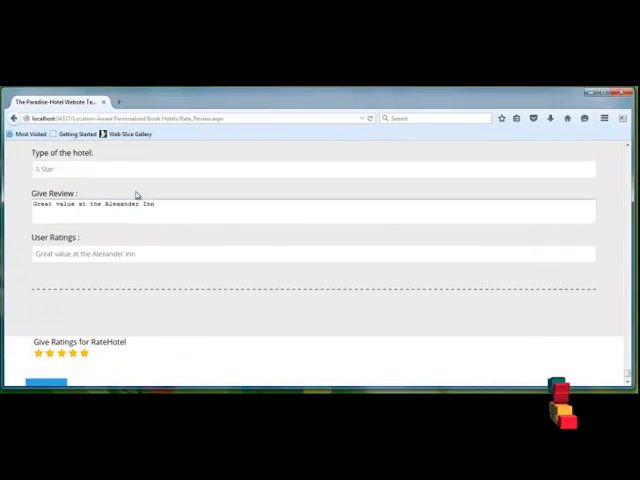
scroll("down", 3)
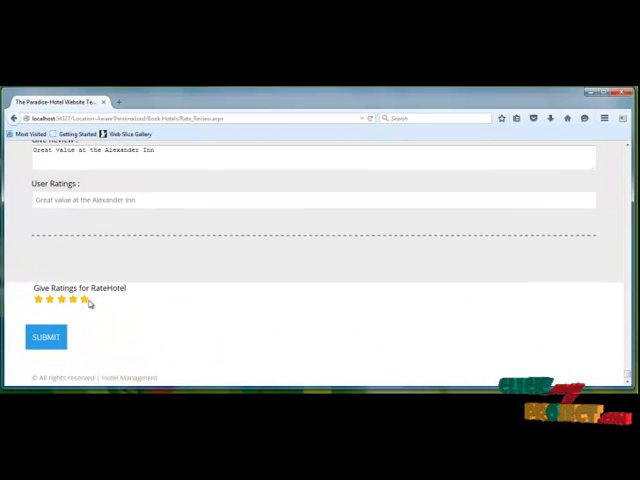
left_click(73, 299)
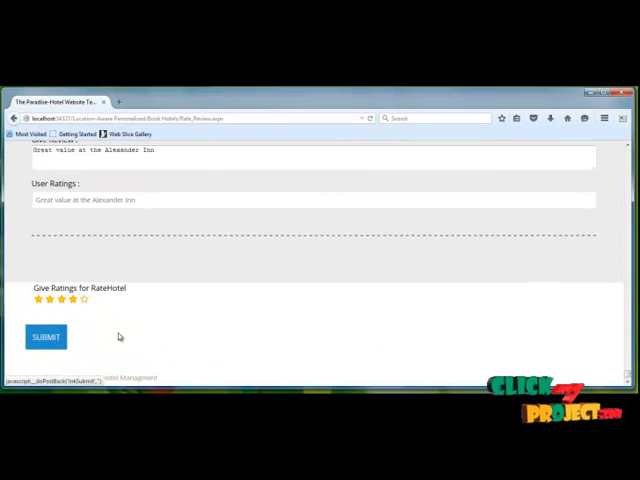
left_click(46, 337)
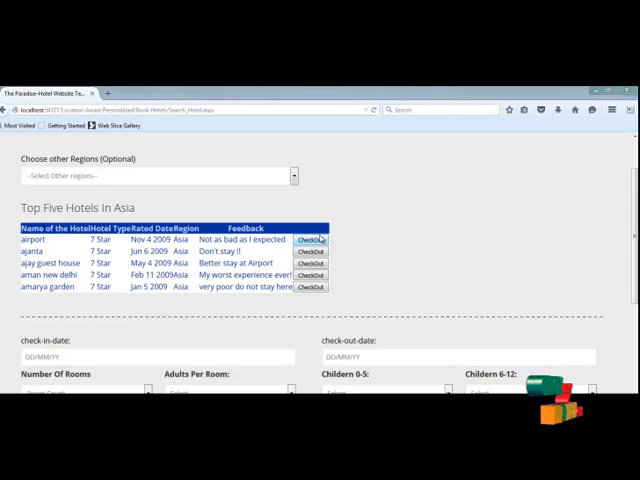
Step: Request a 7-star Aman New Delhi stay from 10/15/2015 with one child aged 6–12
left_click(311, 240)
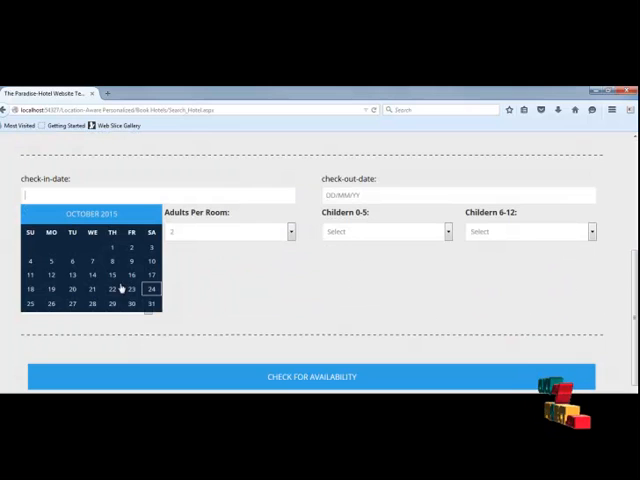
left_click(111, 288)
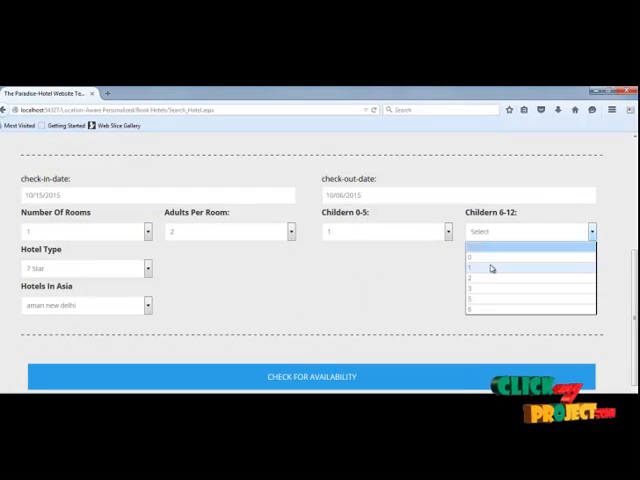
left_click(490, 267)
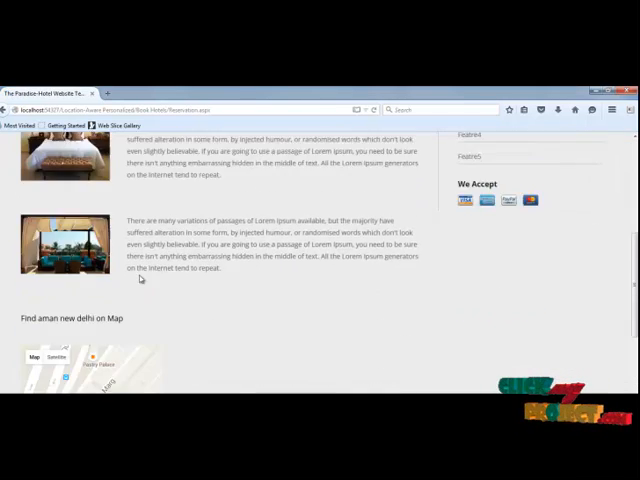
Step: Scroll to Aman New Delhi's map and open the find-distance-to-nearest-place page
scroll("down", 3)
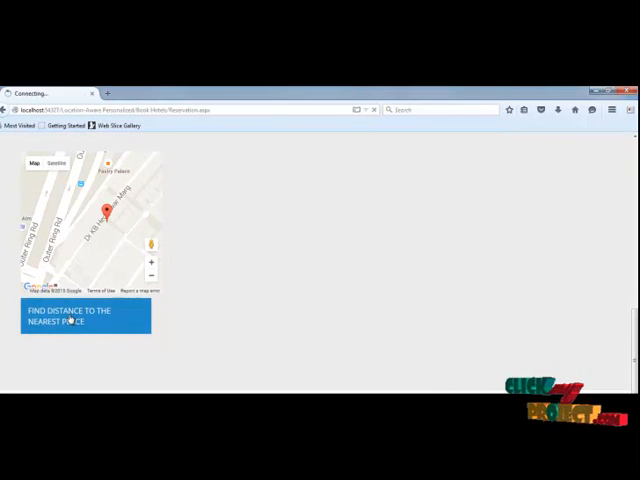
left_click(70, 315)
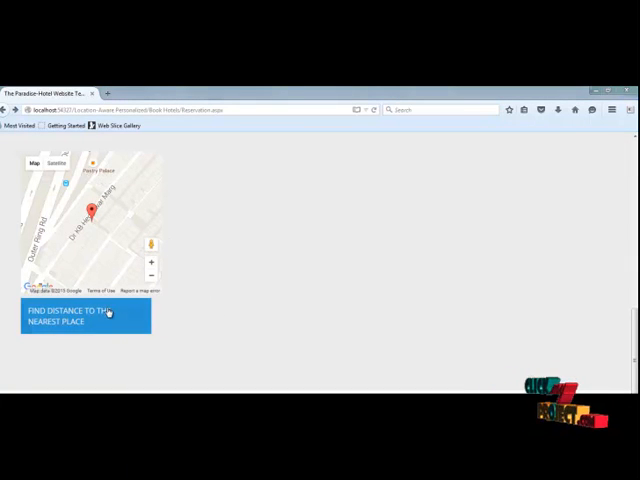
left_click(84, 315)
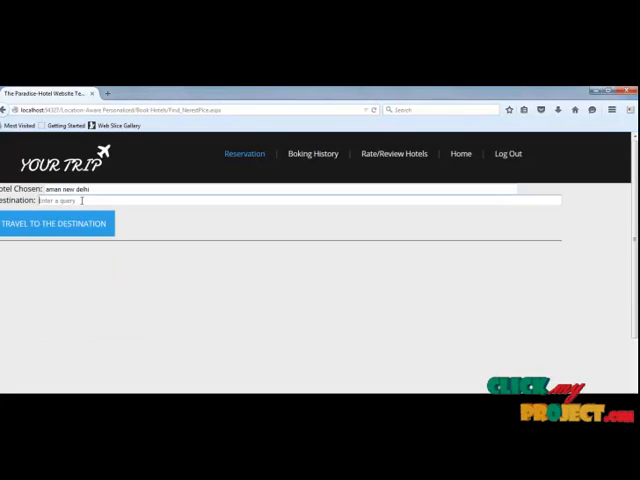
Step: Route Aman New Delhi to Pastry Palace (0.4 km) and view the results
type("Pastry Pa")
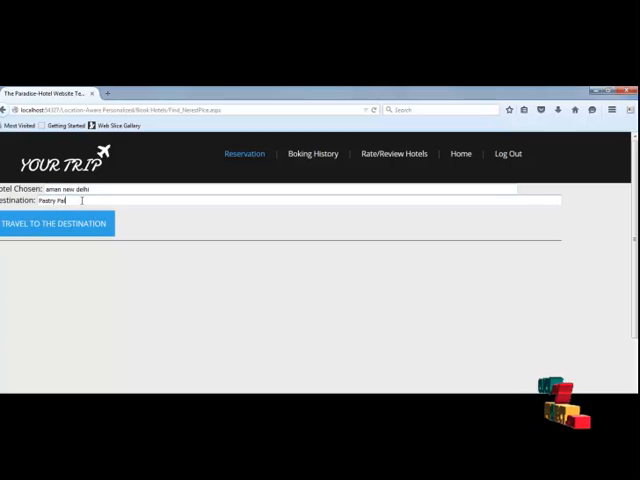
left_click(55, 223)
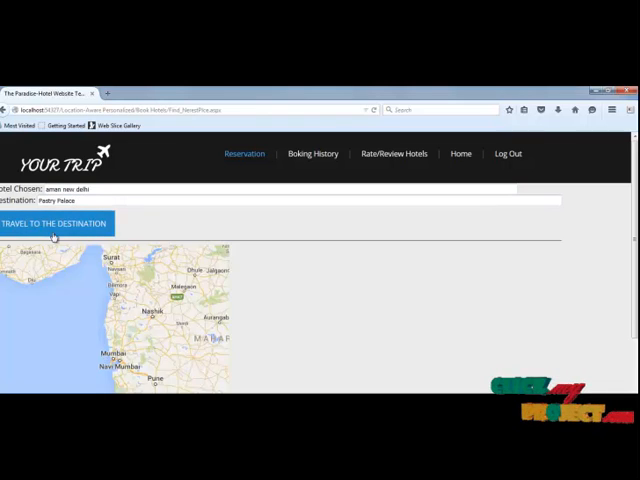
left_click(55, 223)
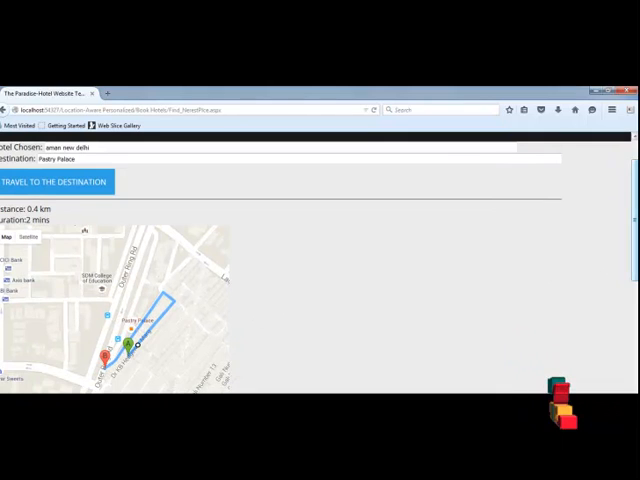
scroll("down", 3)
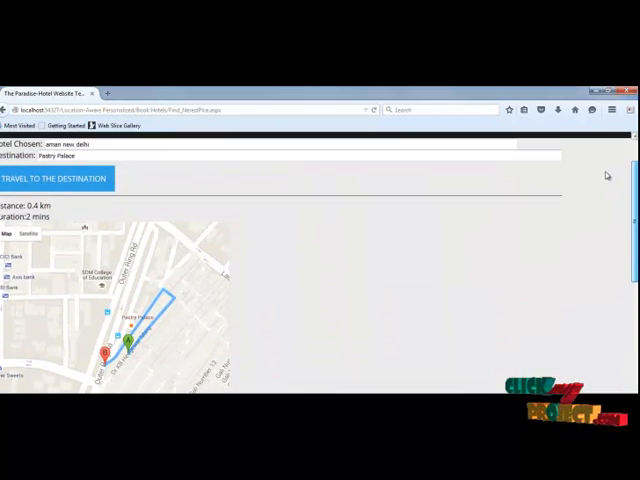
scroll("up", 3)
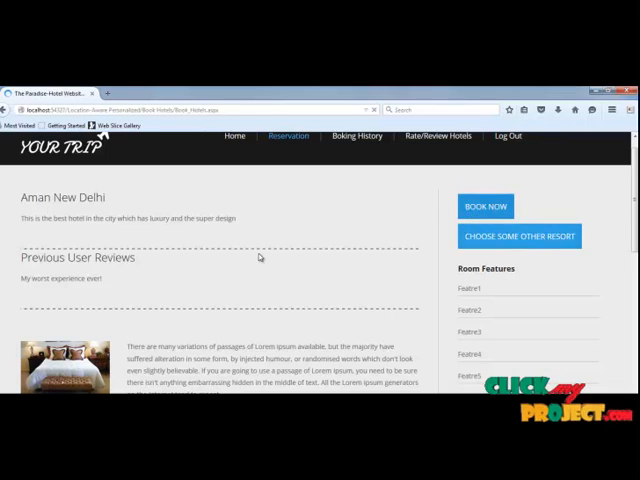
Step: View the booking history with the 3-star Classic booking, then log out to the home page's recent posts
left_click(485, 206)
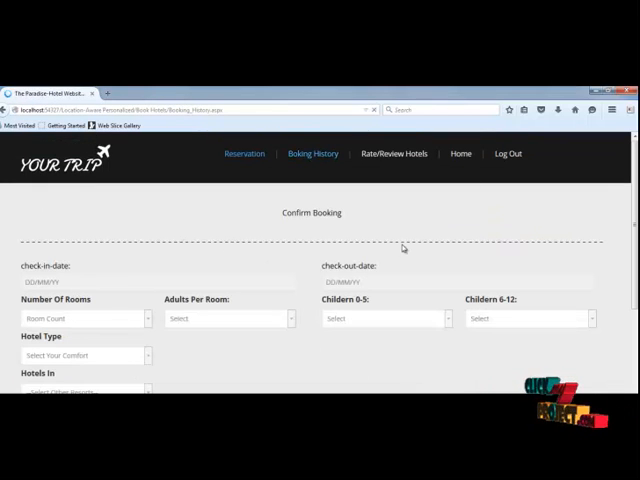
left_click(312, 153)
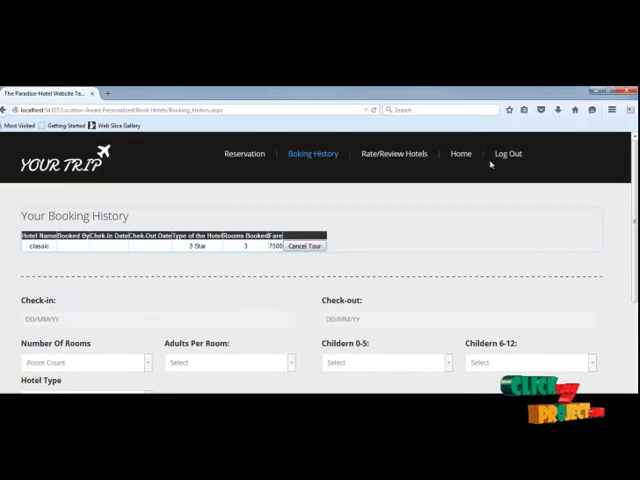
left_click(460, 153)
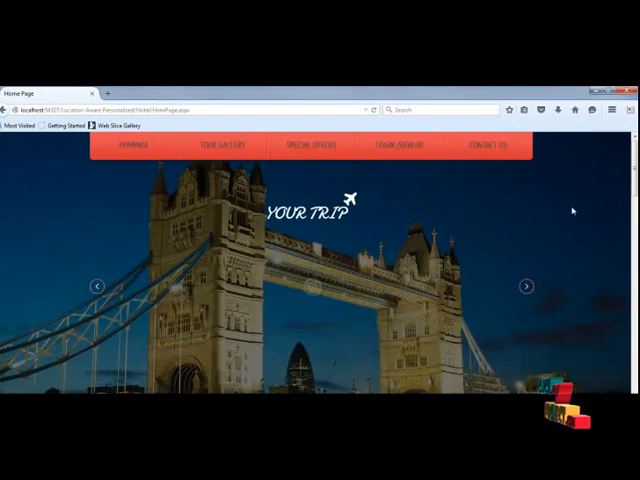
scroll("down", 3)
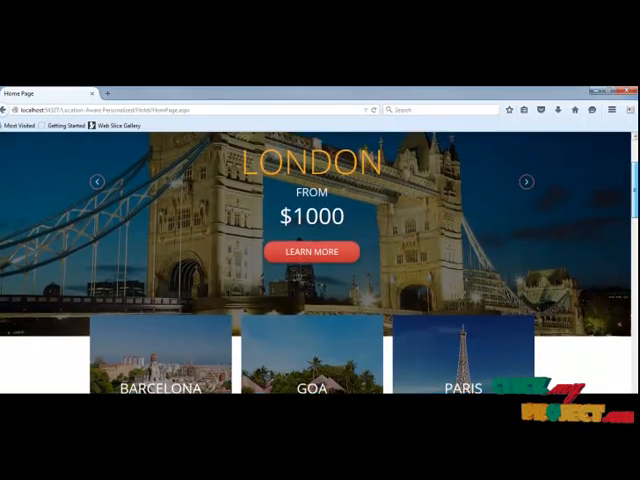
scroll("down", 3)
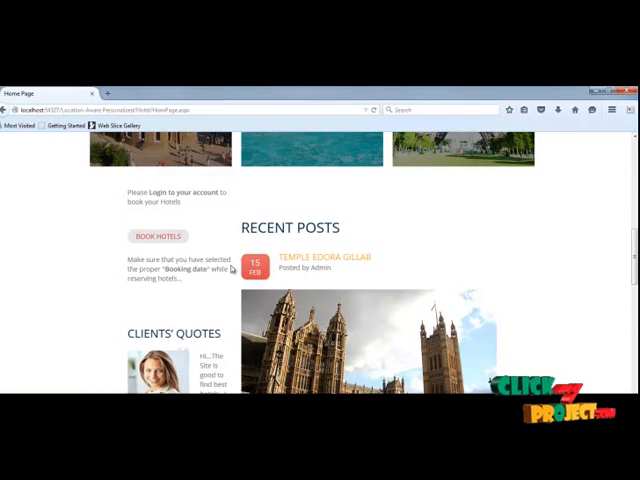
scroll("down", 3)
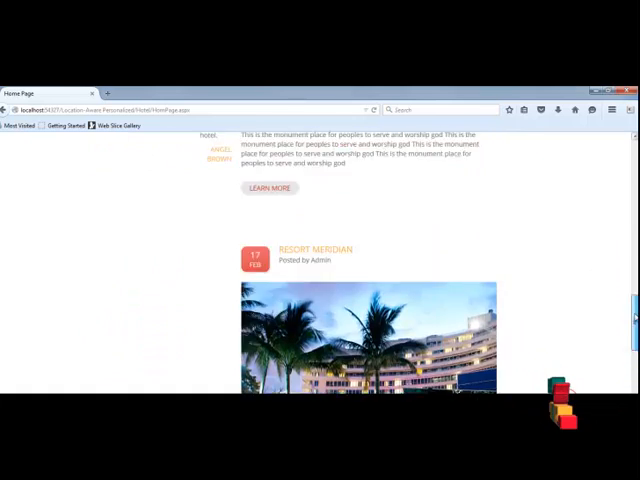